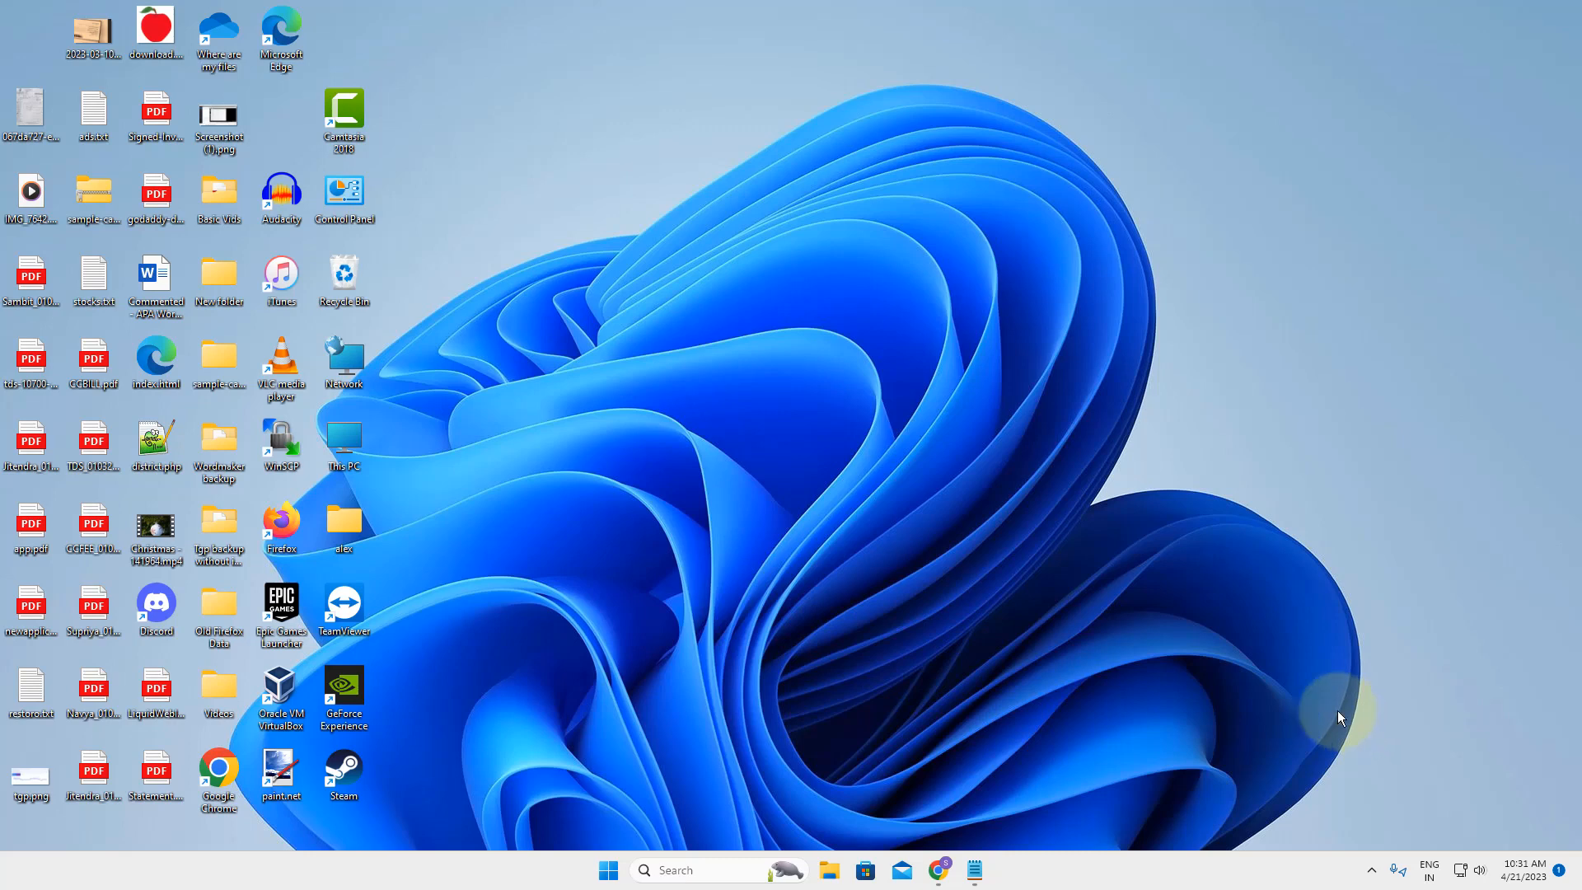
Step: Launch Edge and show the More tools submenu under Settings and more
click(696, 870)
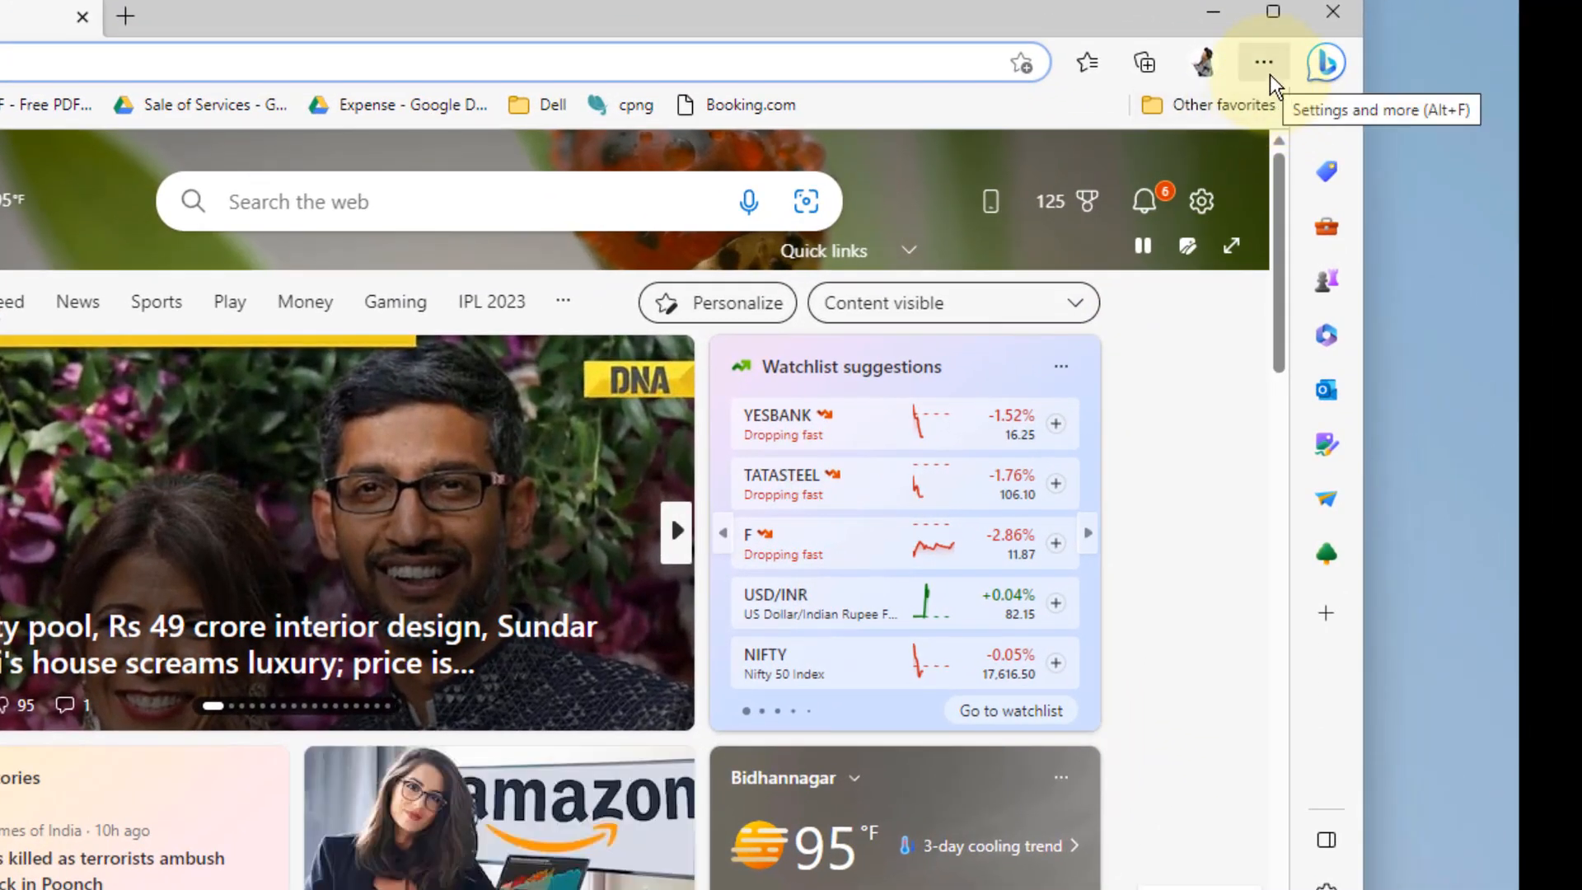
click(1263, 62)
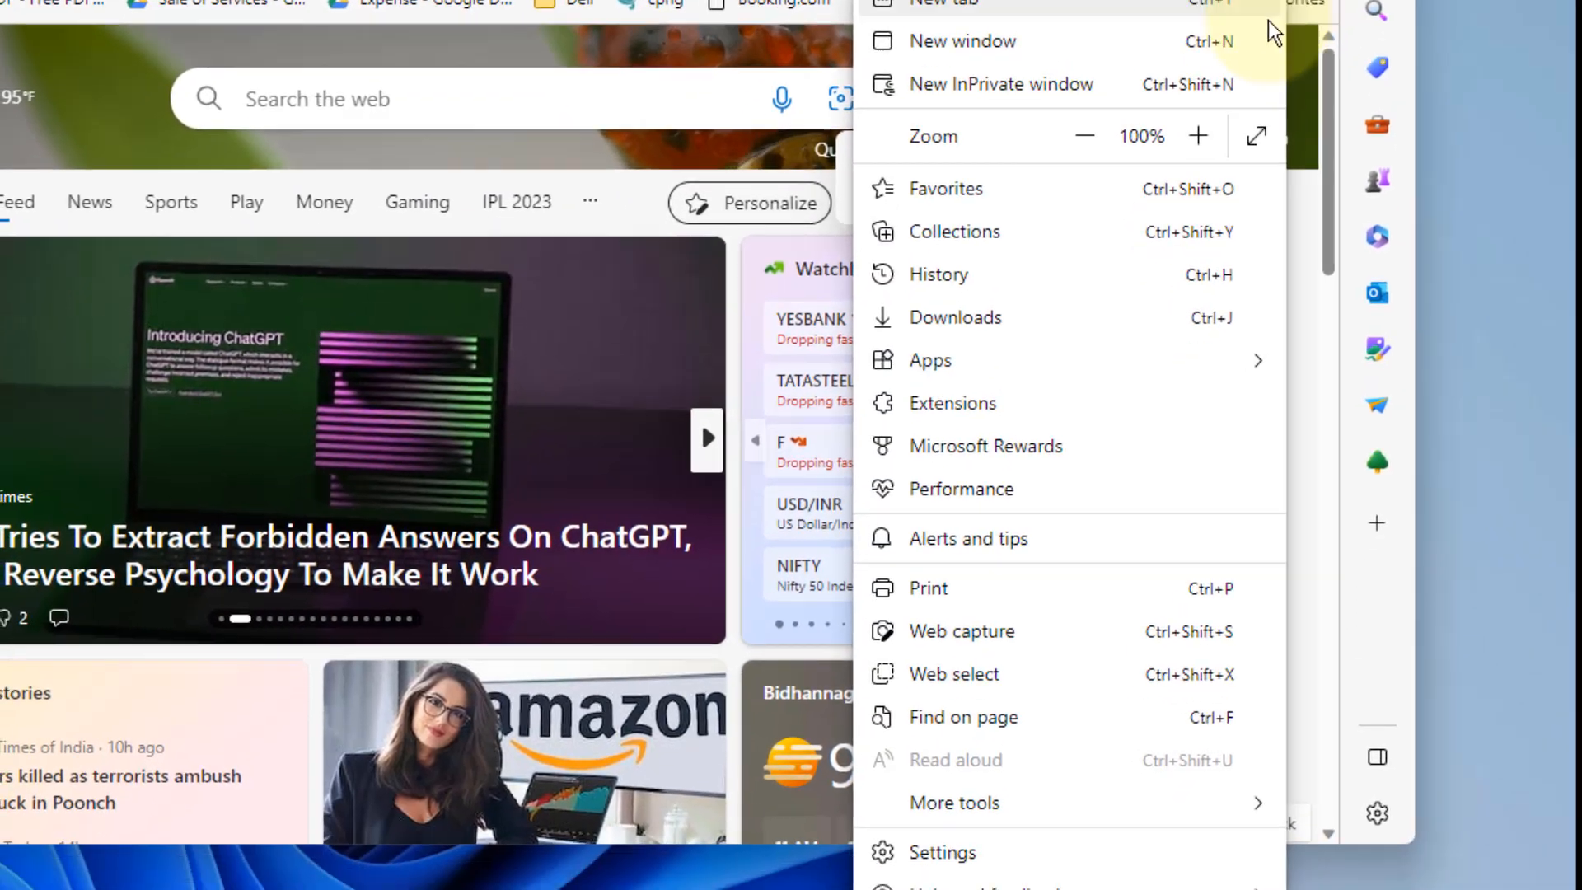
click(953, 801)
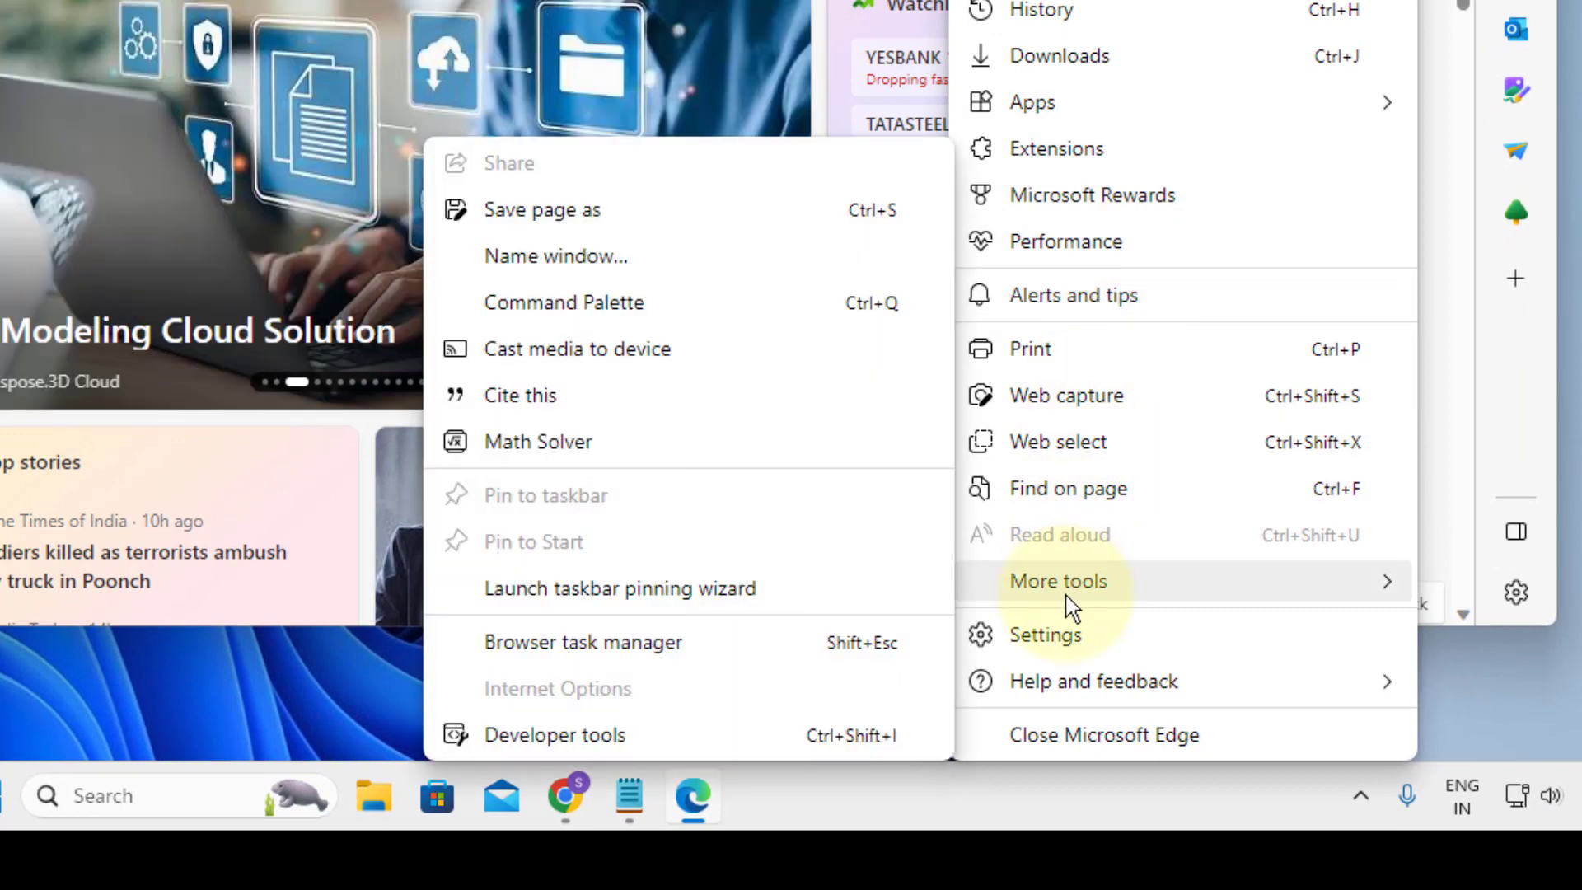
mouse_move(983, 610)
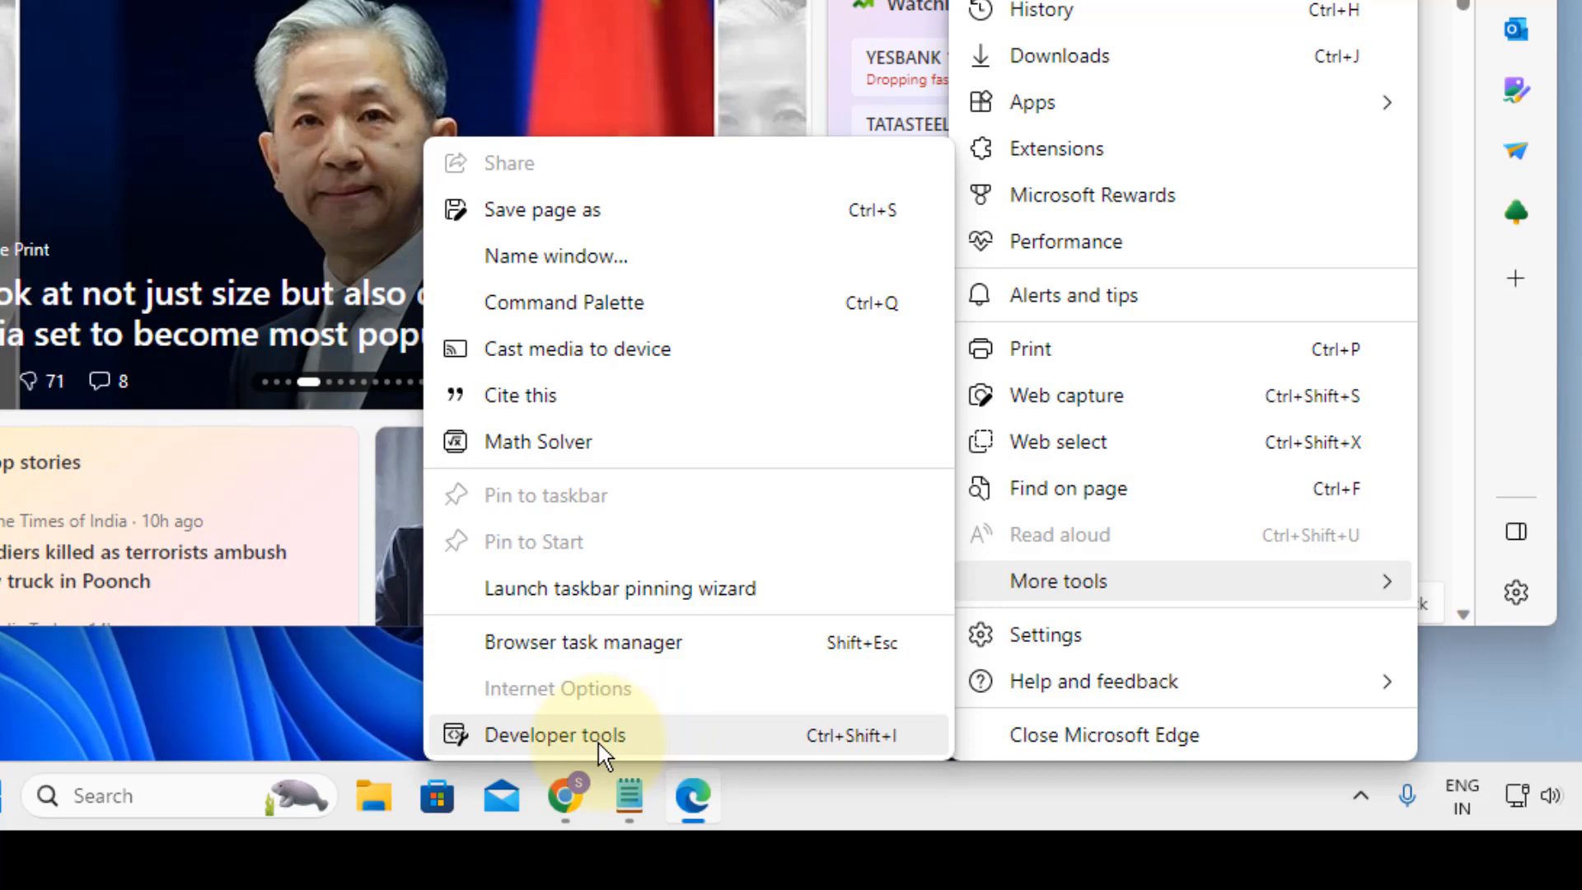
Step: Open Developer tools and uncheck 'Use browser default' for the user agent in Network conditions
click(552, 733)
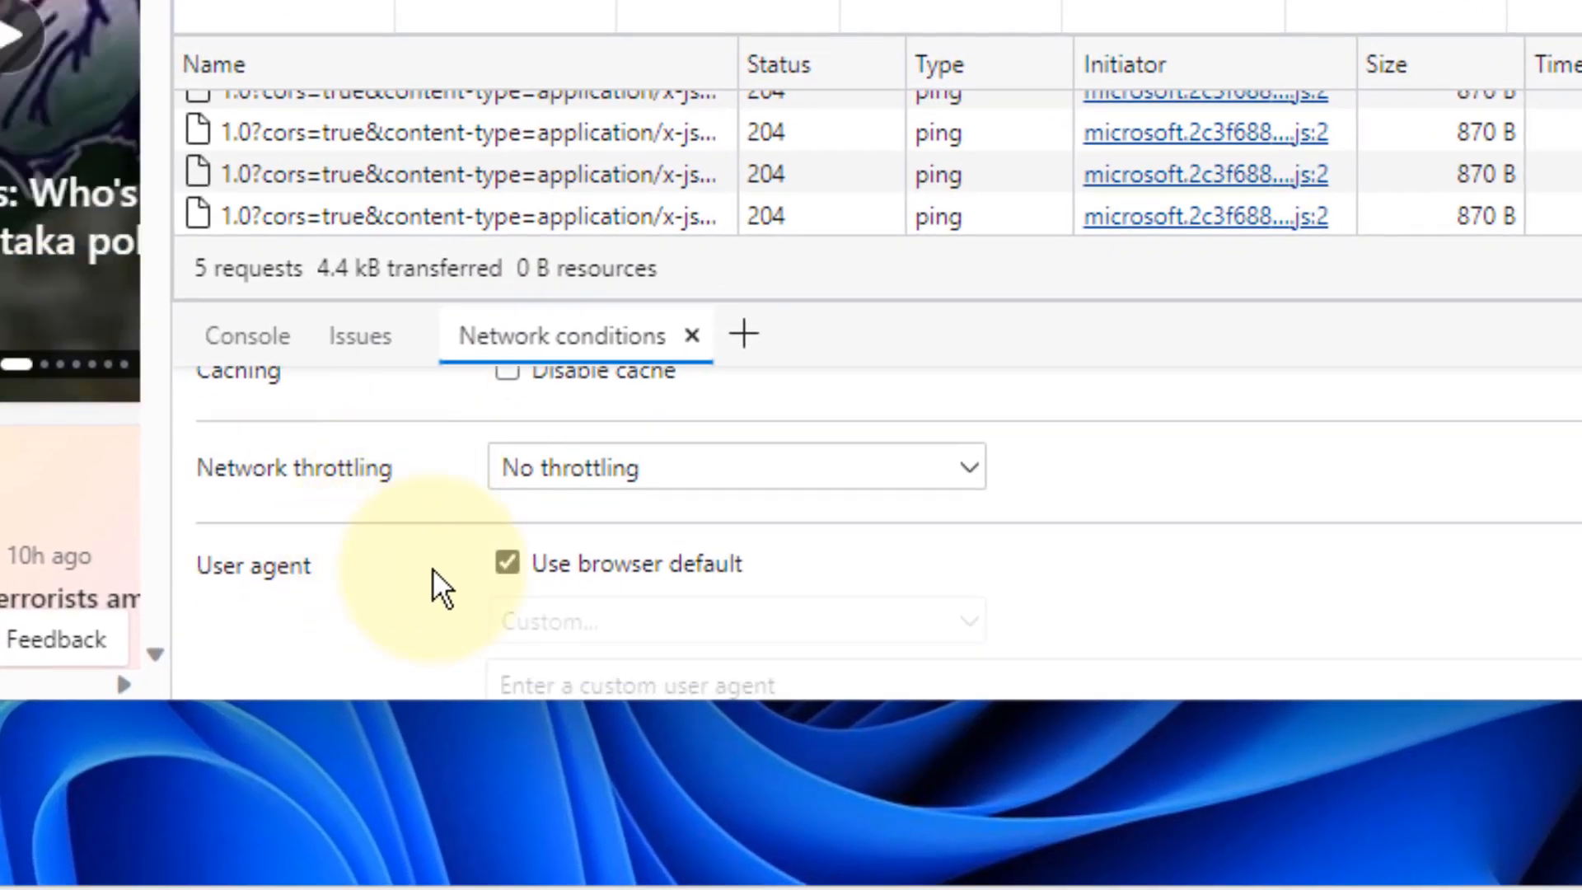
click(506, 563)
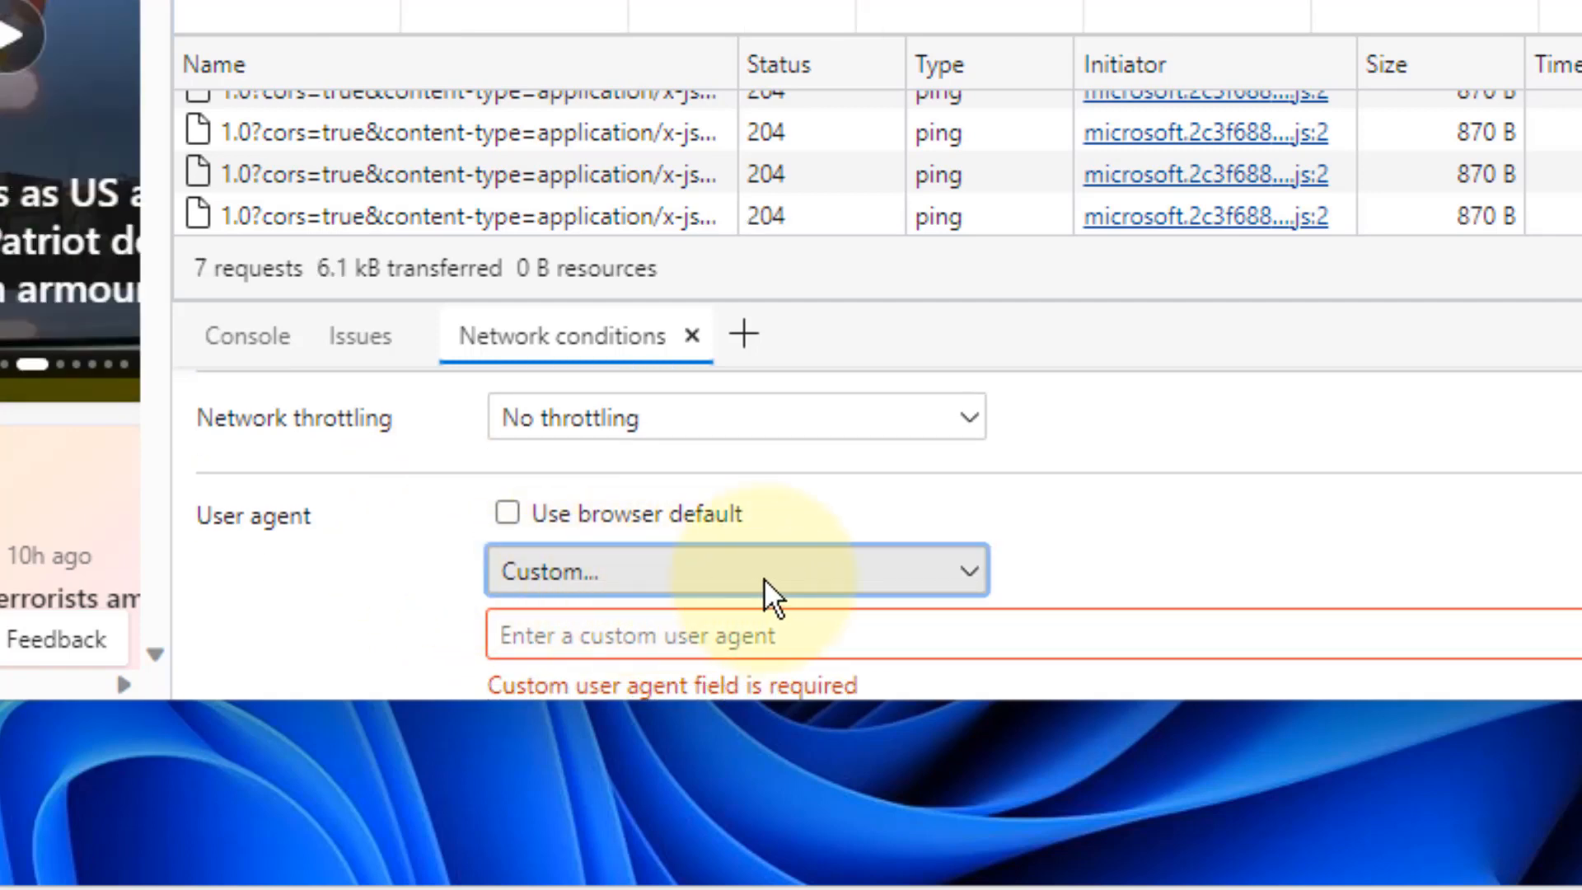
Step: Pick the Chrome — Mac preset from the User agent dropdown
click(734, 570)
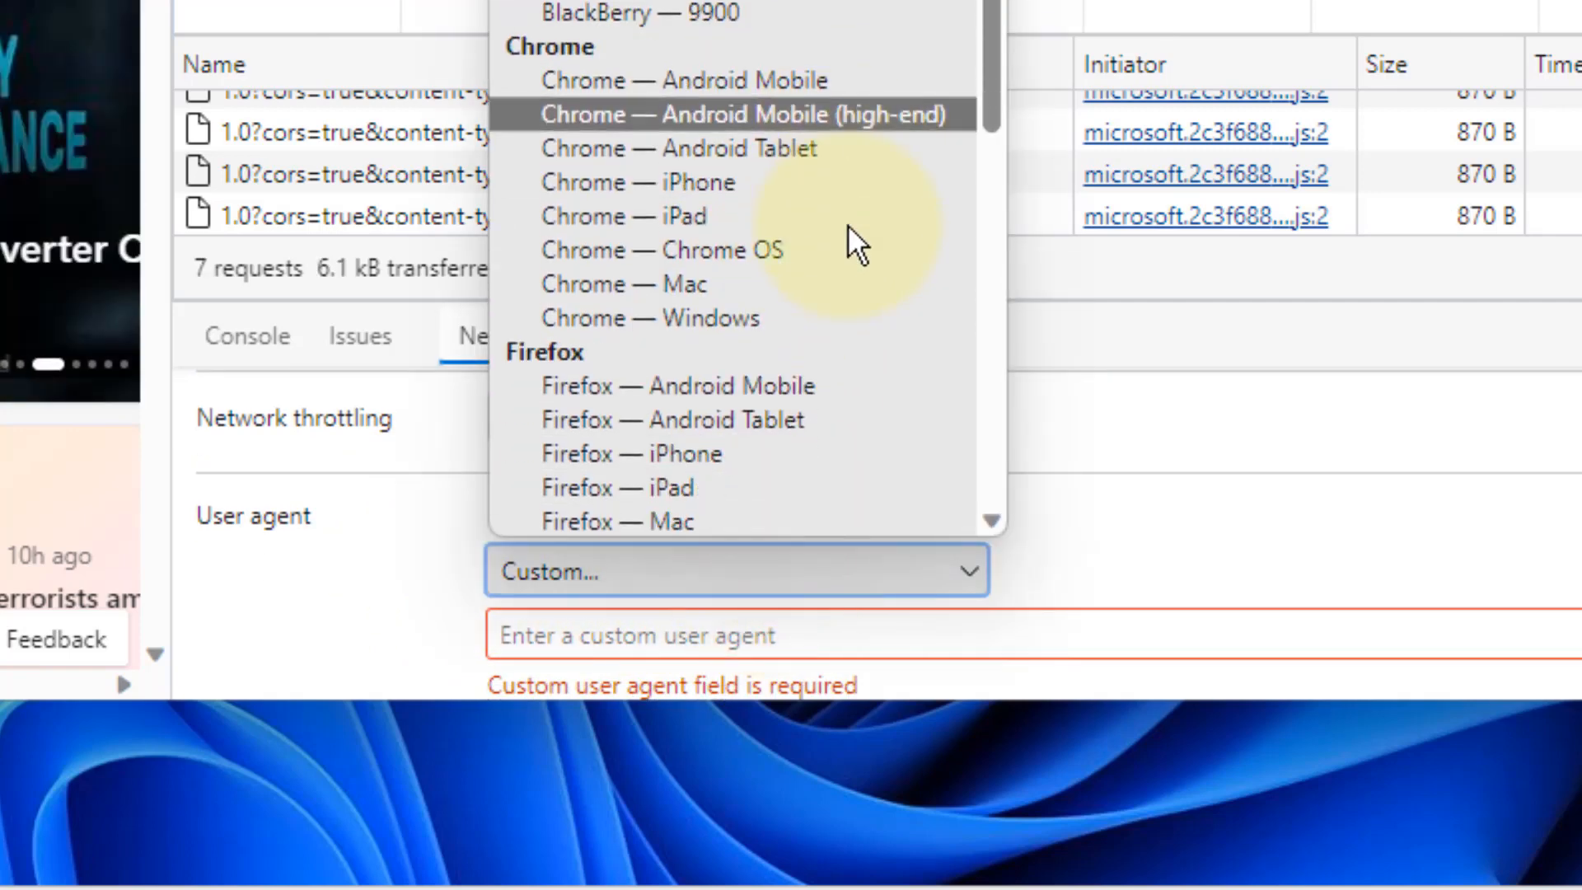
scroll(down, 3)
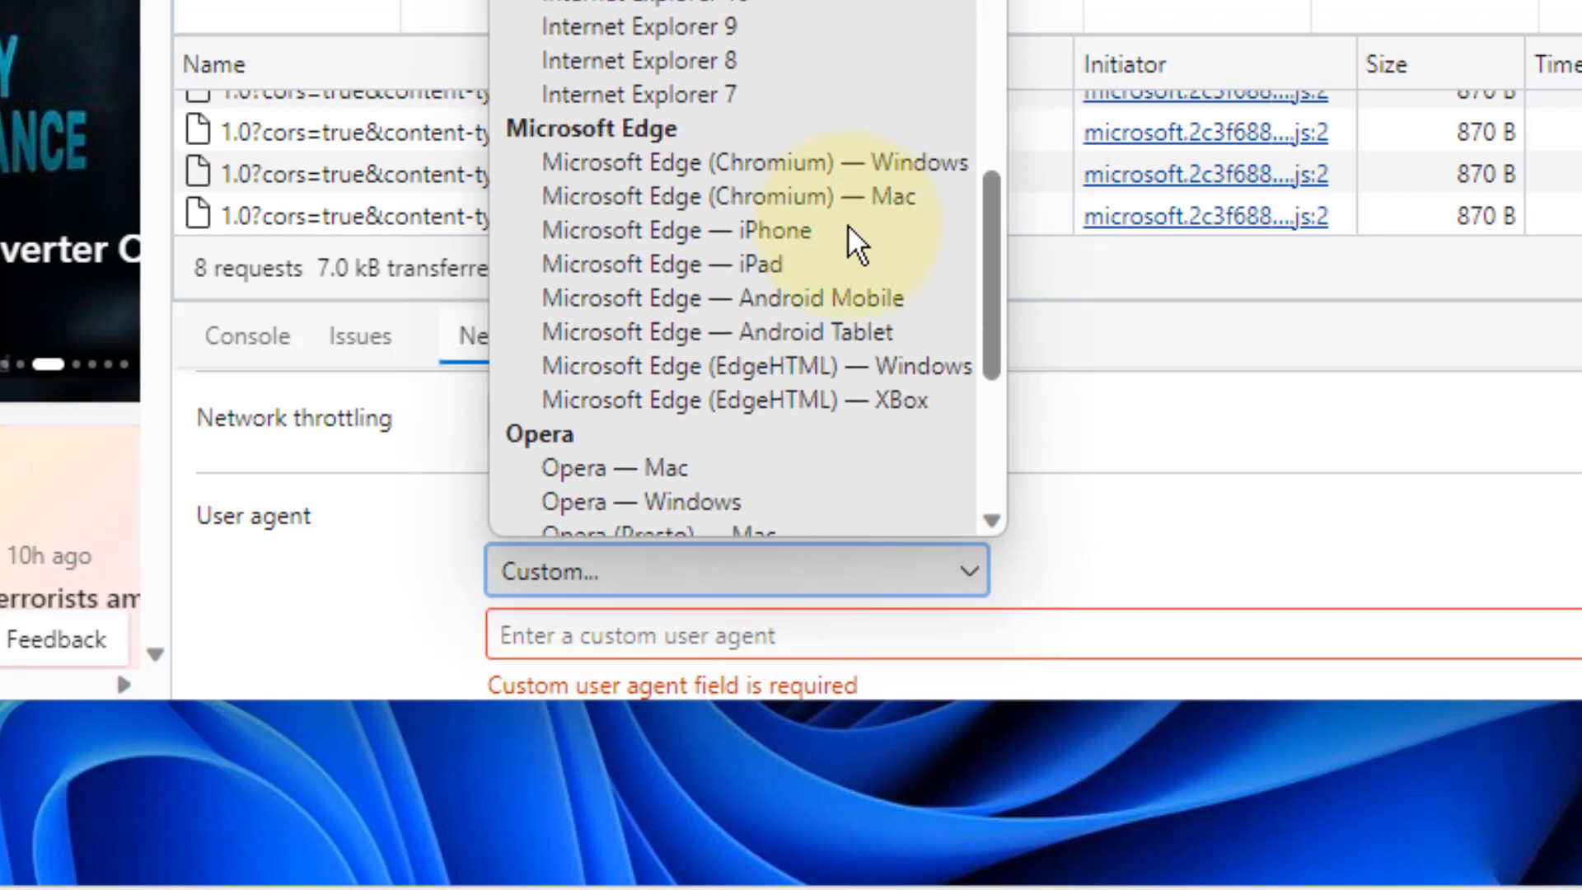
scroll(down, 3)
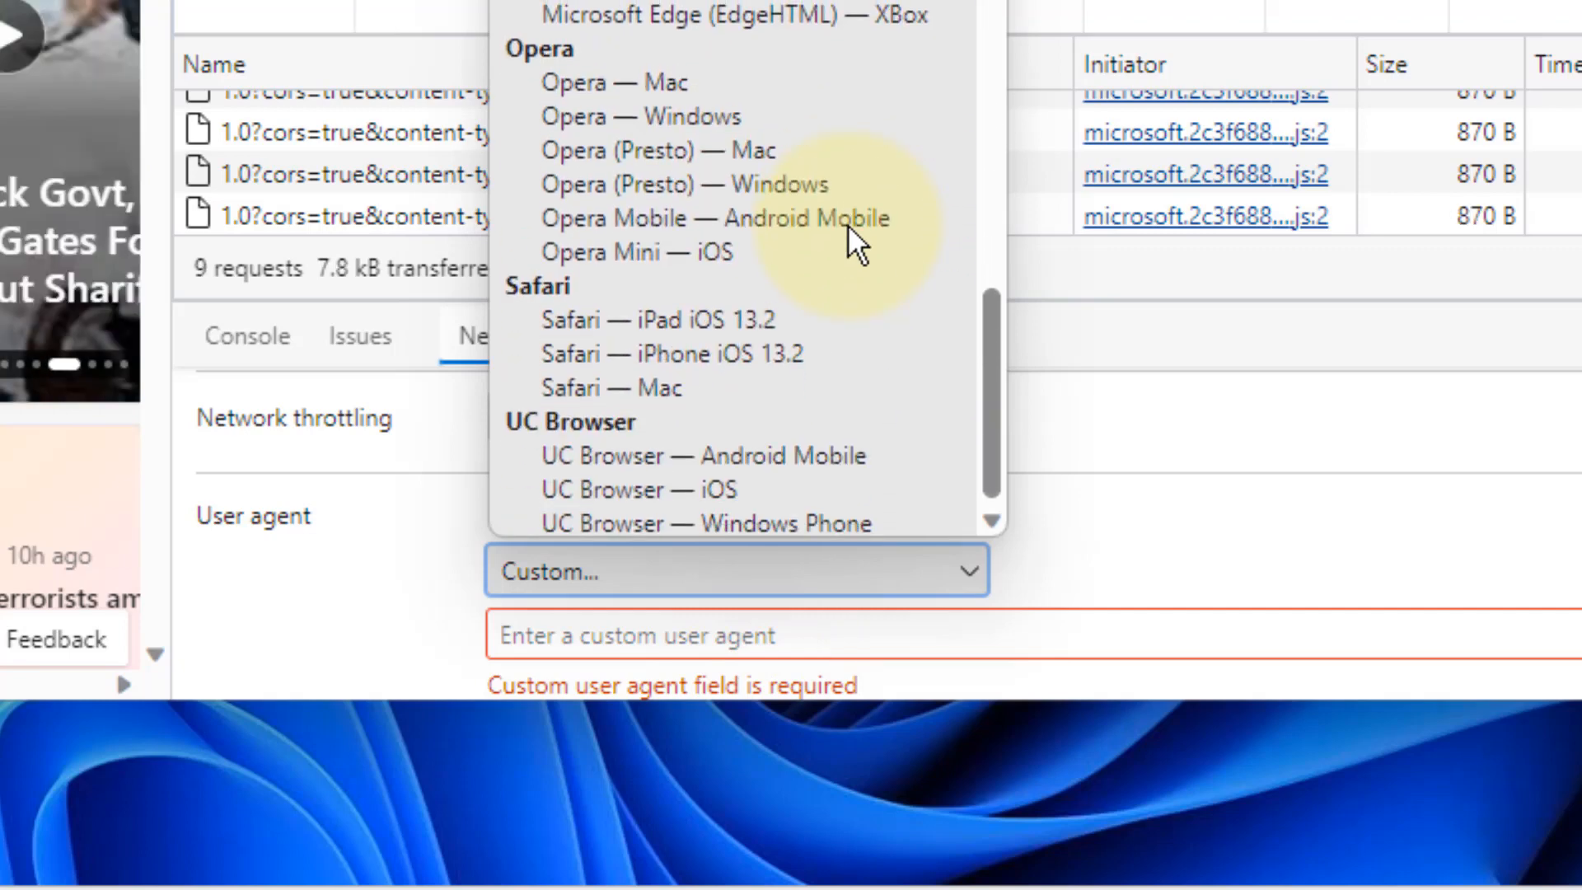
scroll(up, 3)
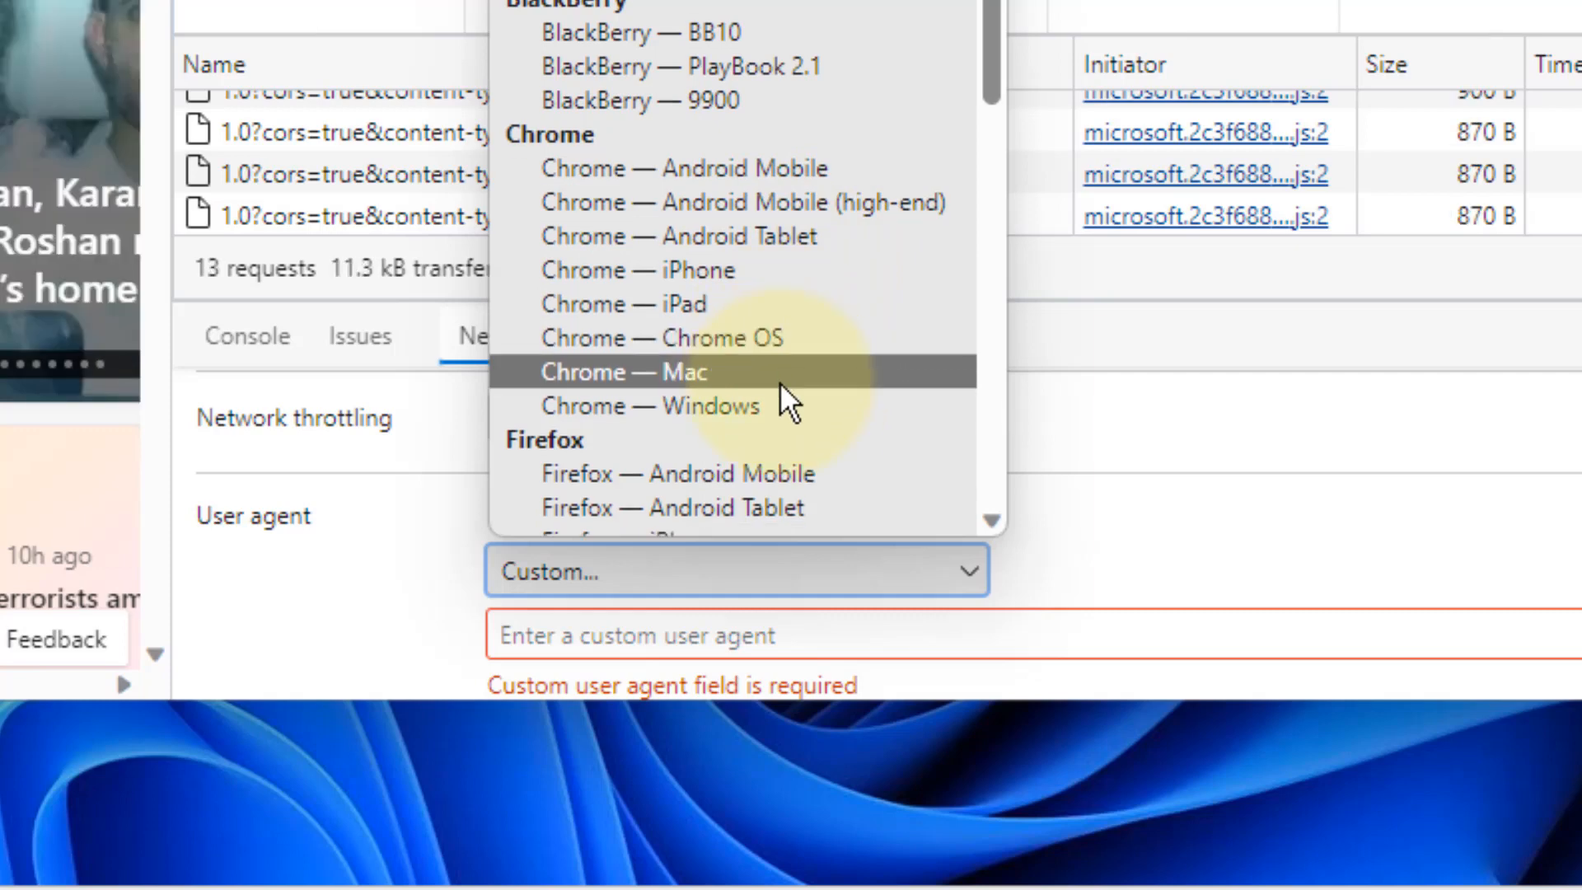
scroll(down, 3)
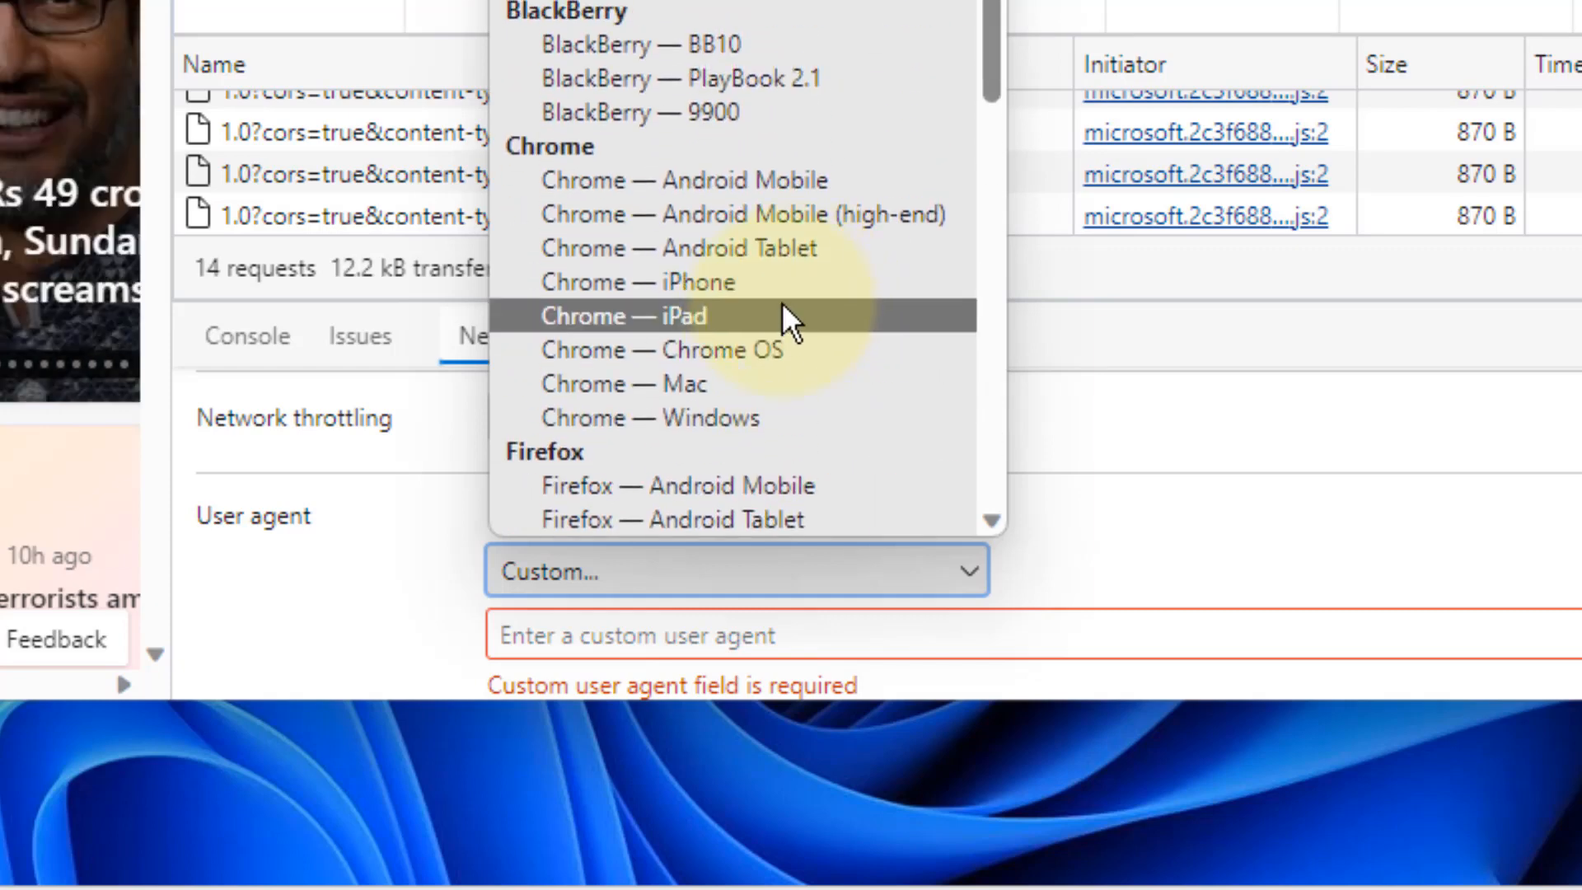
click(620, 383)
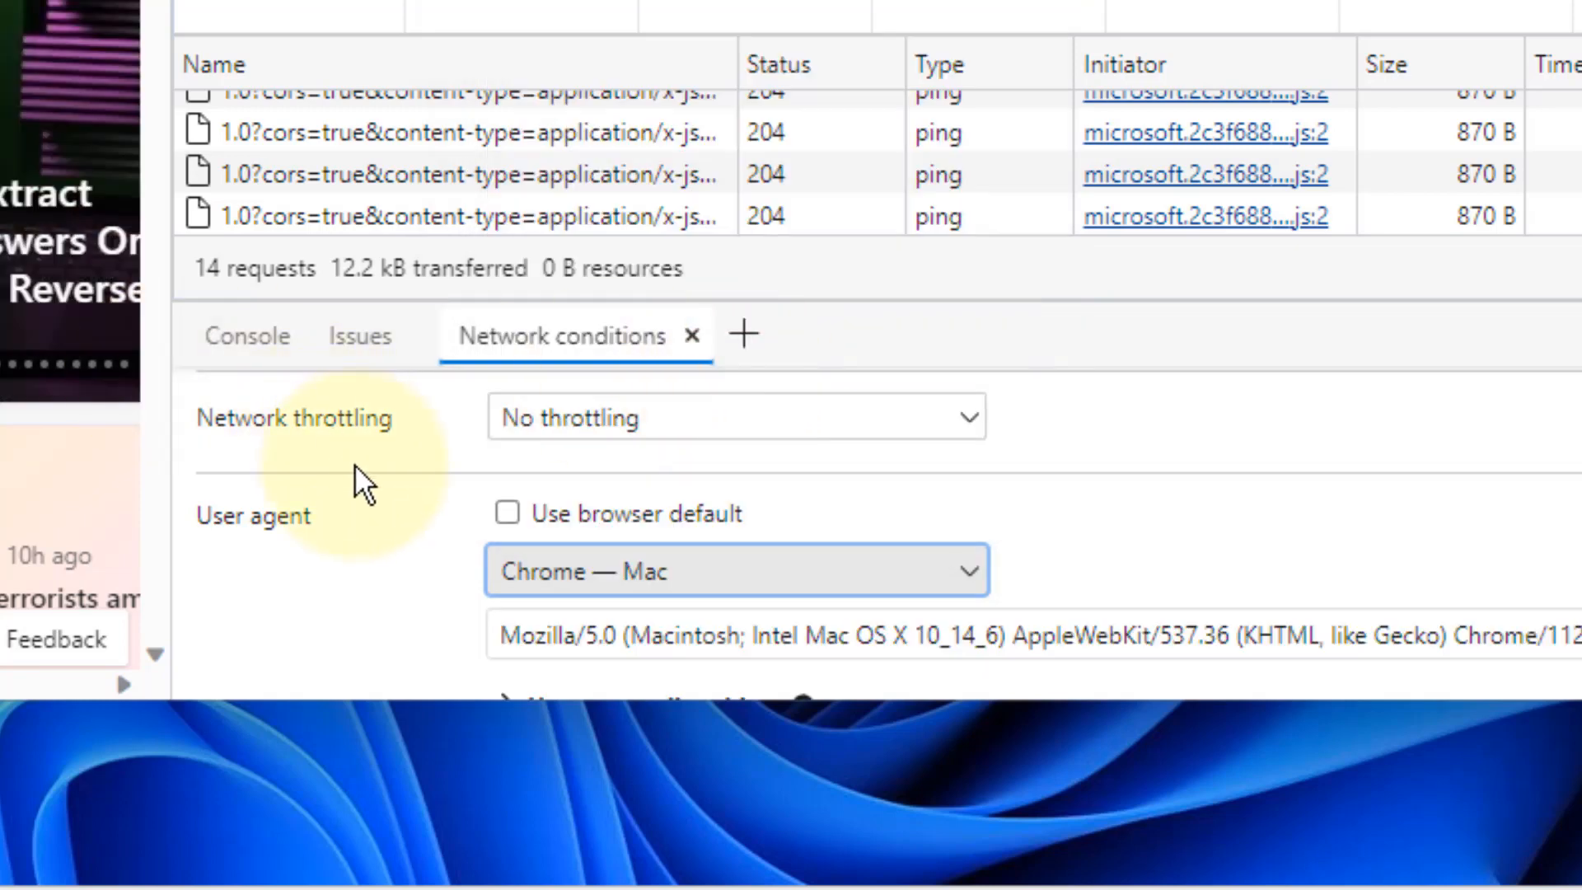
Step: Close DevTools and the extra tab, then copy the business download link from Notepad
scroll(down, 3)
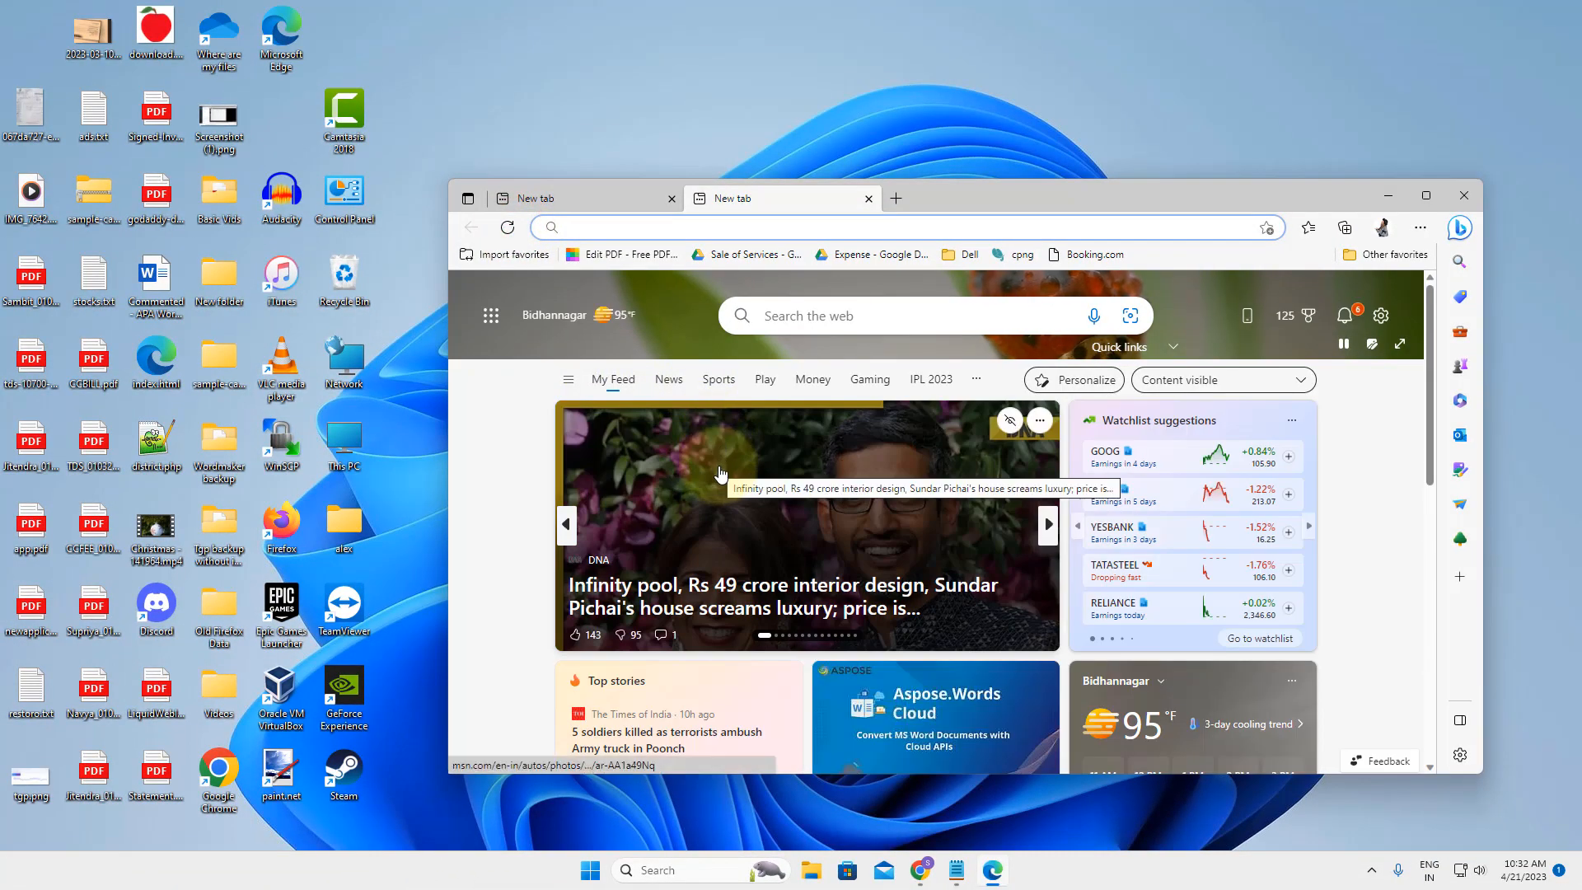
scroll(down, 3)
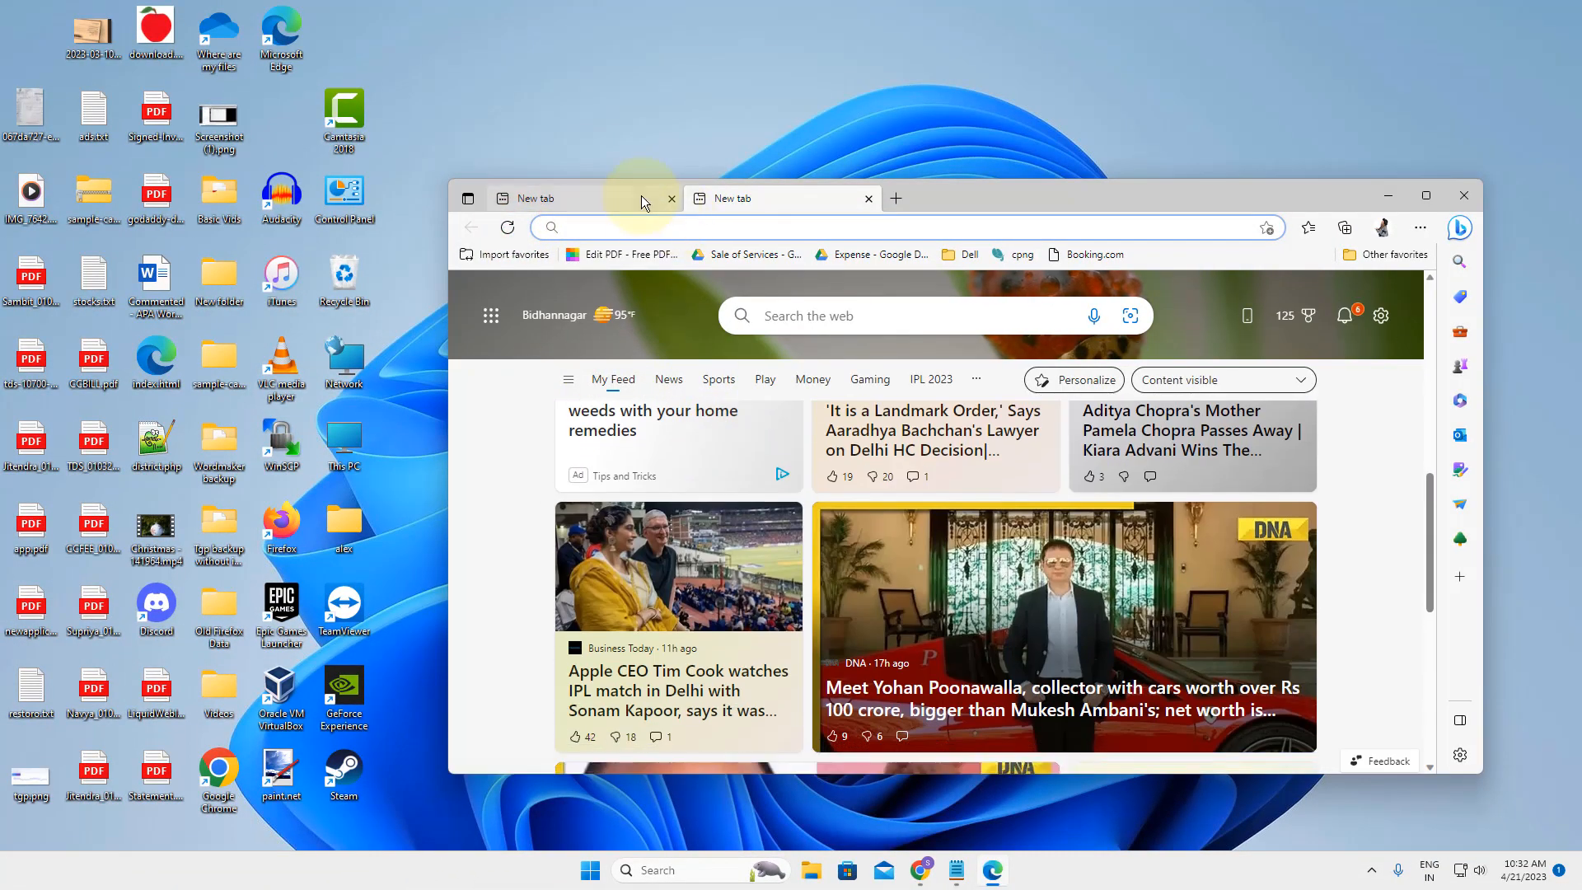
scroll(down, 3)
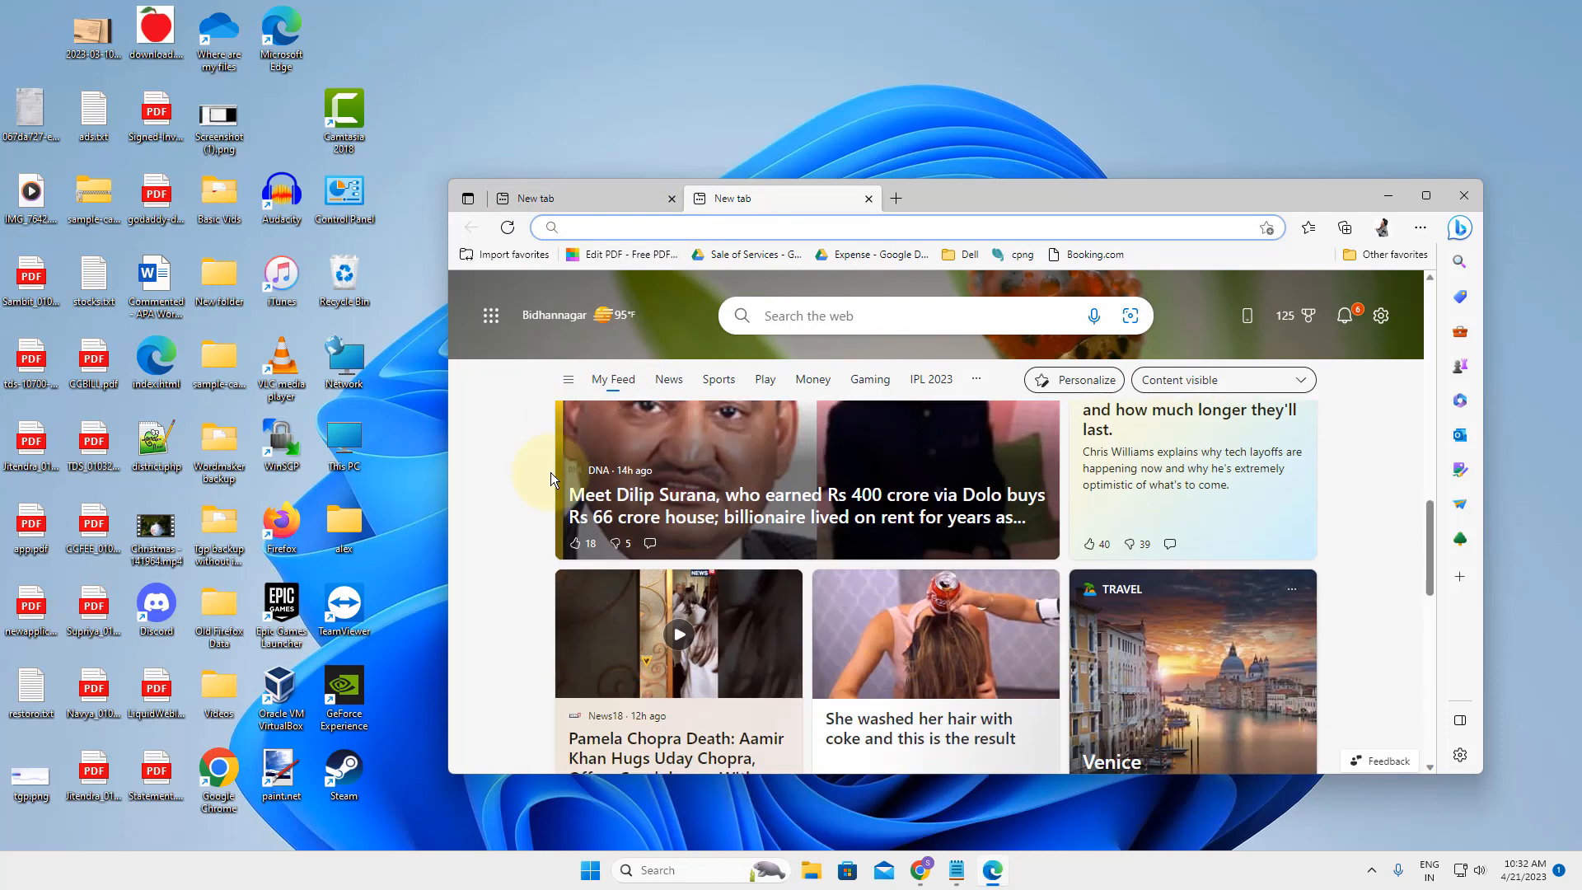
mouse_move(989, 773)
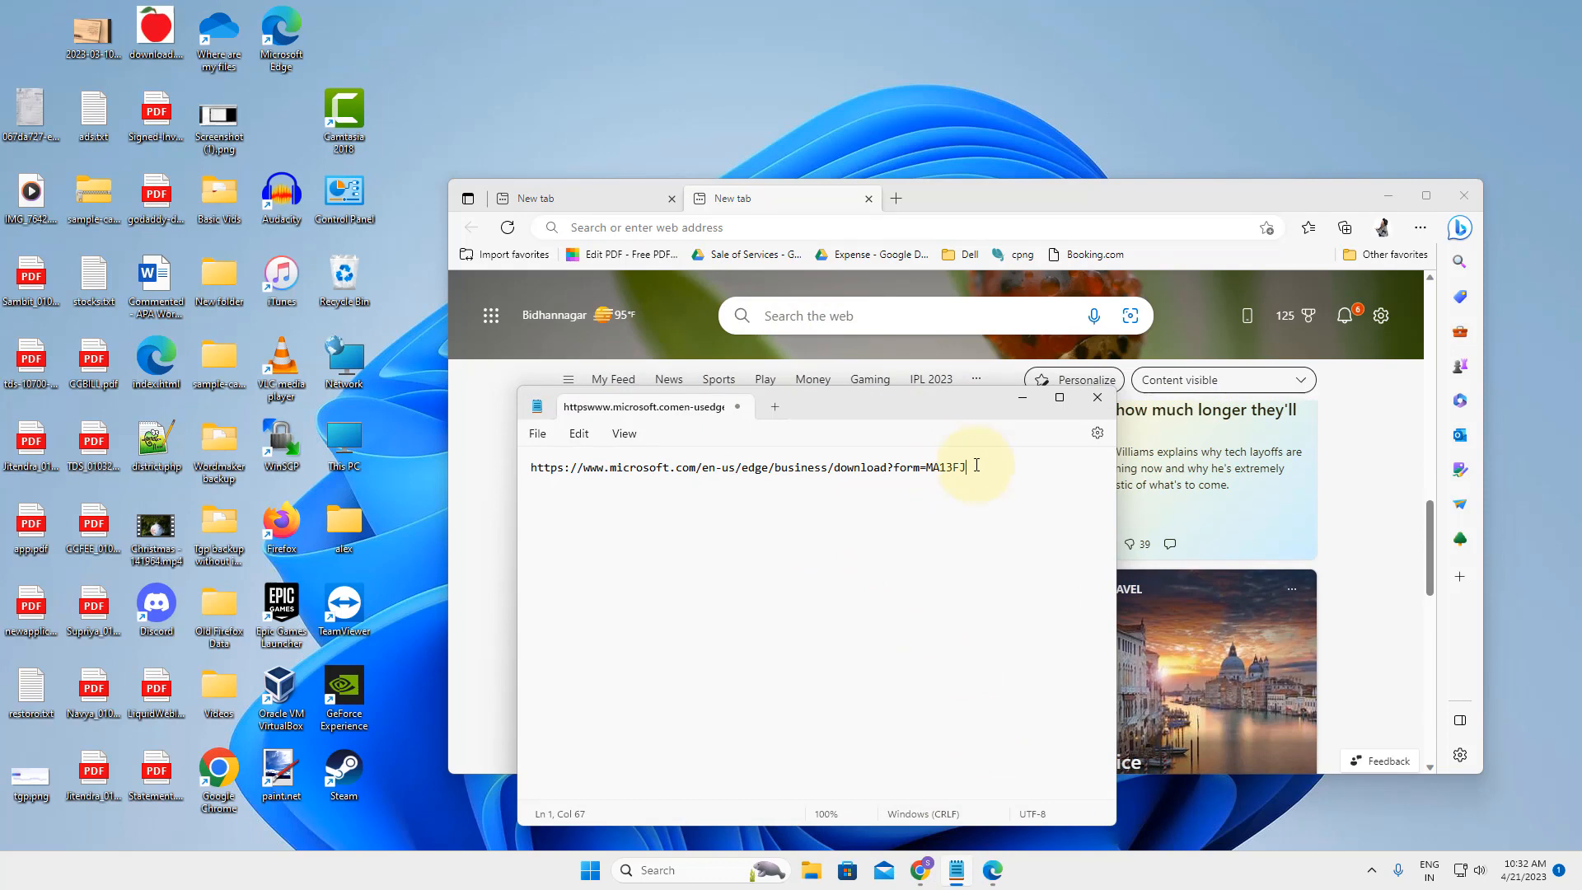
right_click(746, 467)
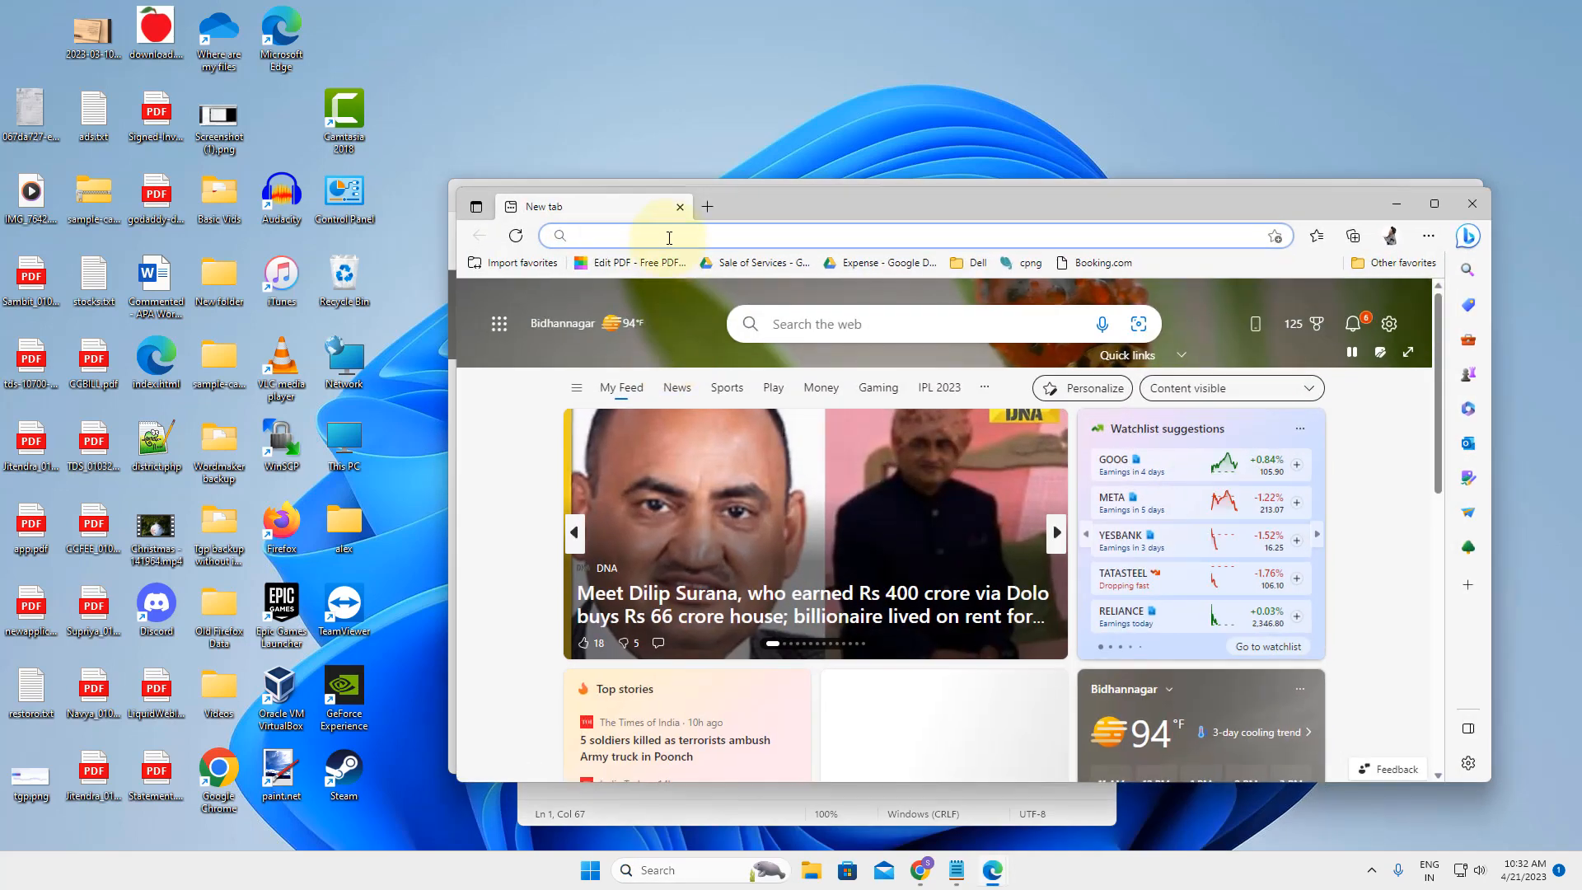
Step: Paste the link into the address bar and accept terms to download MicrosoftEdgeEnterpriseX64.msi
right_click(668, 237)
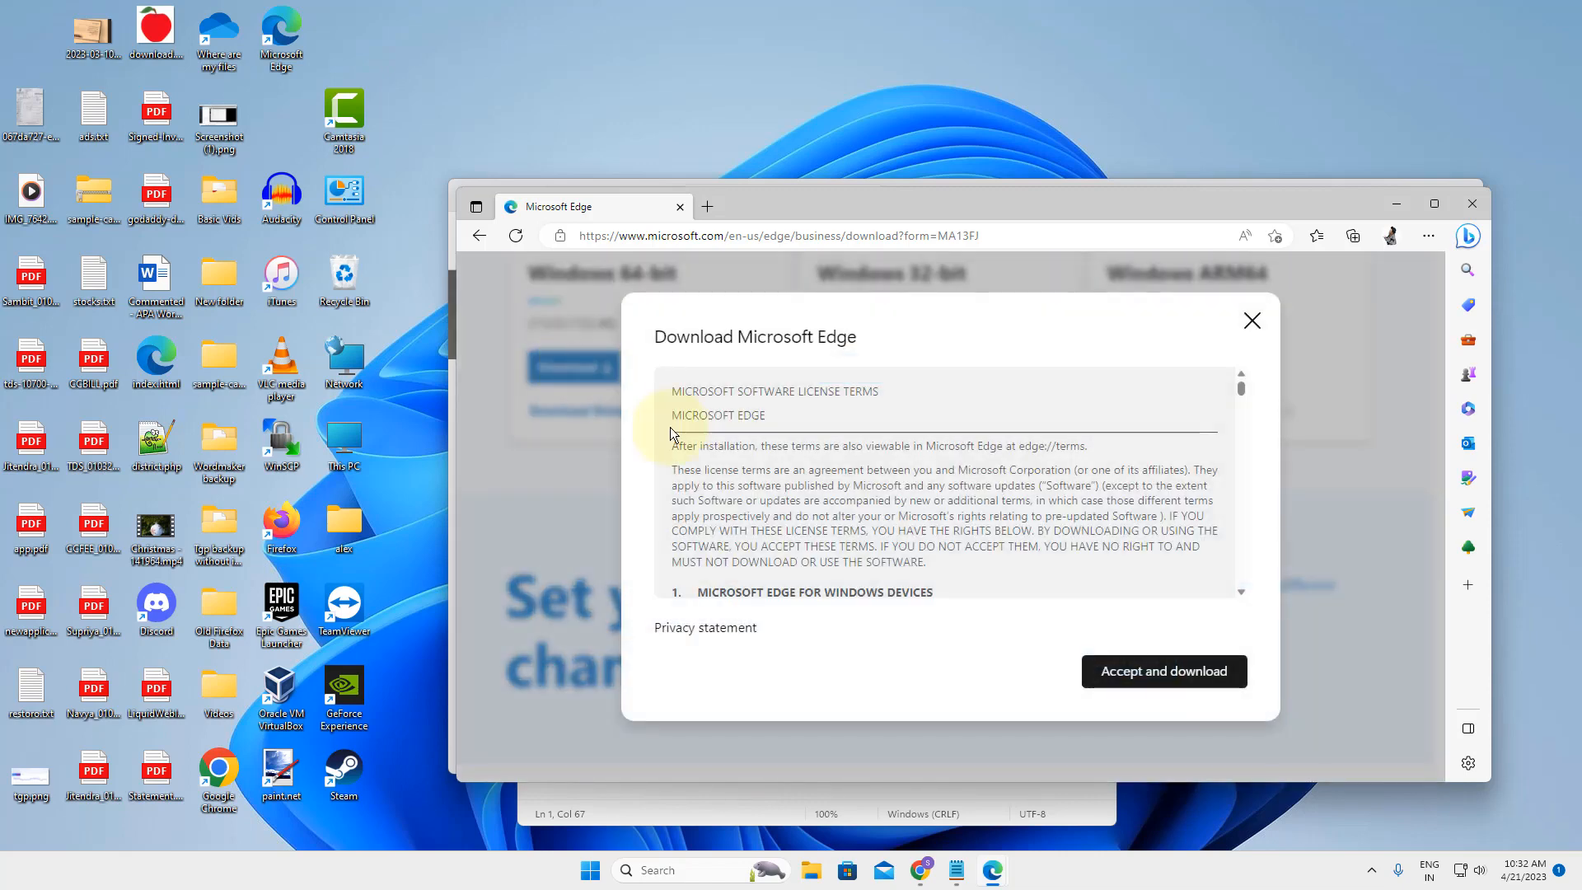
click(1162, 671)
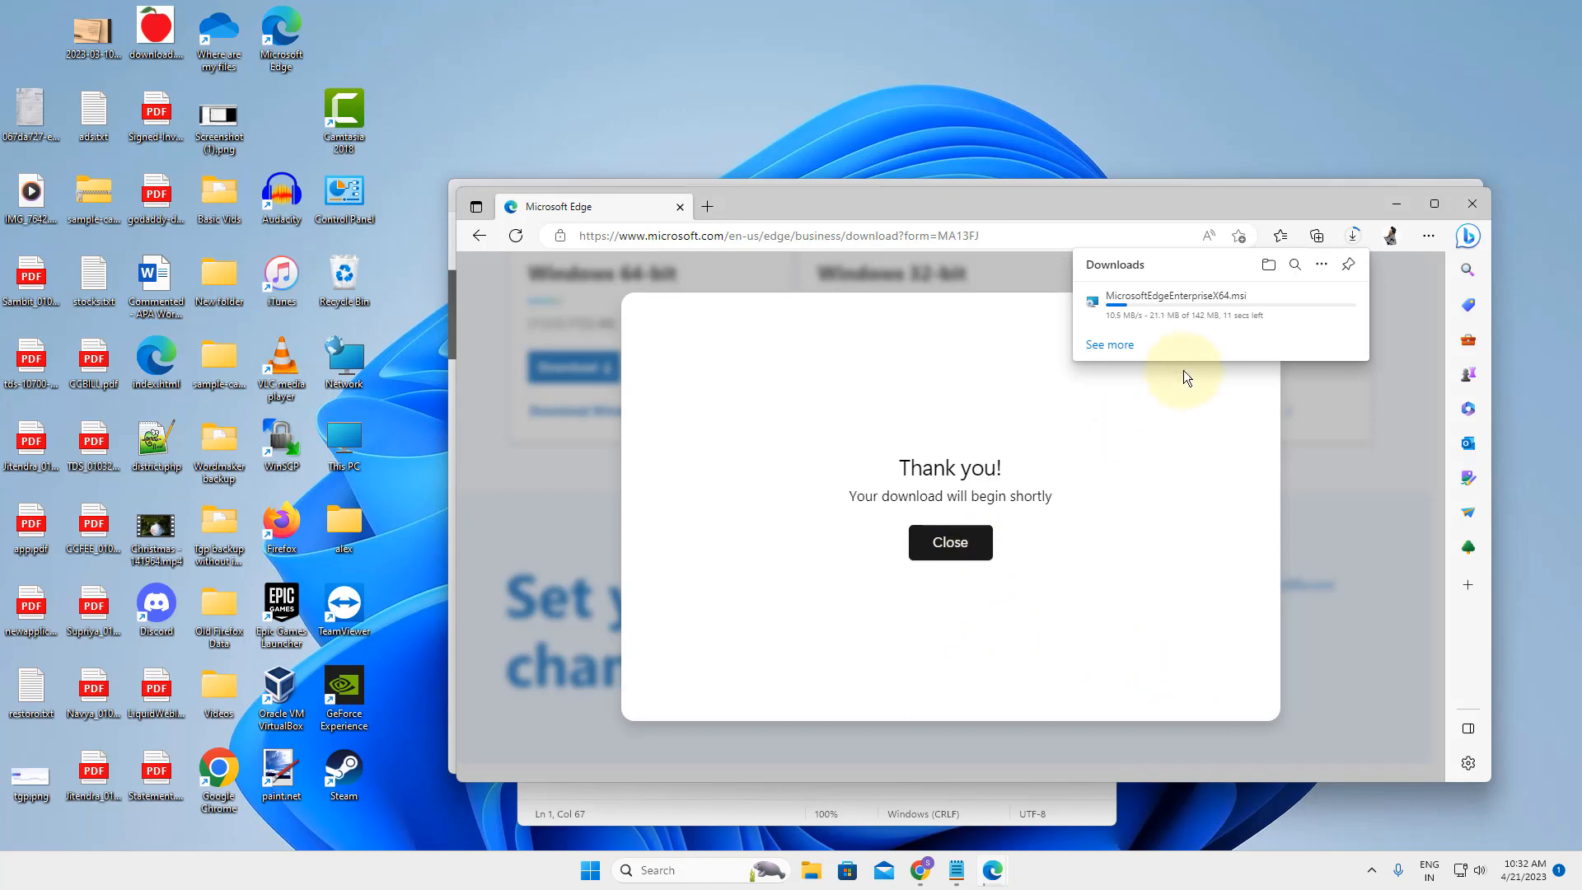
mouse_move(1194, 380)
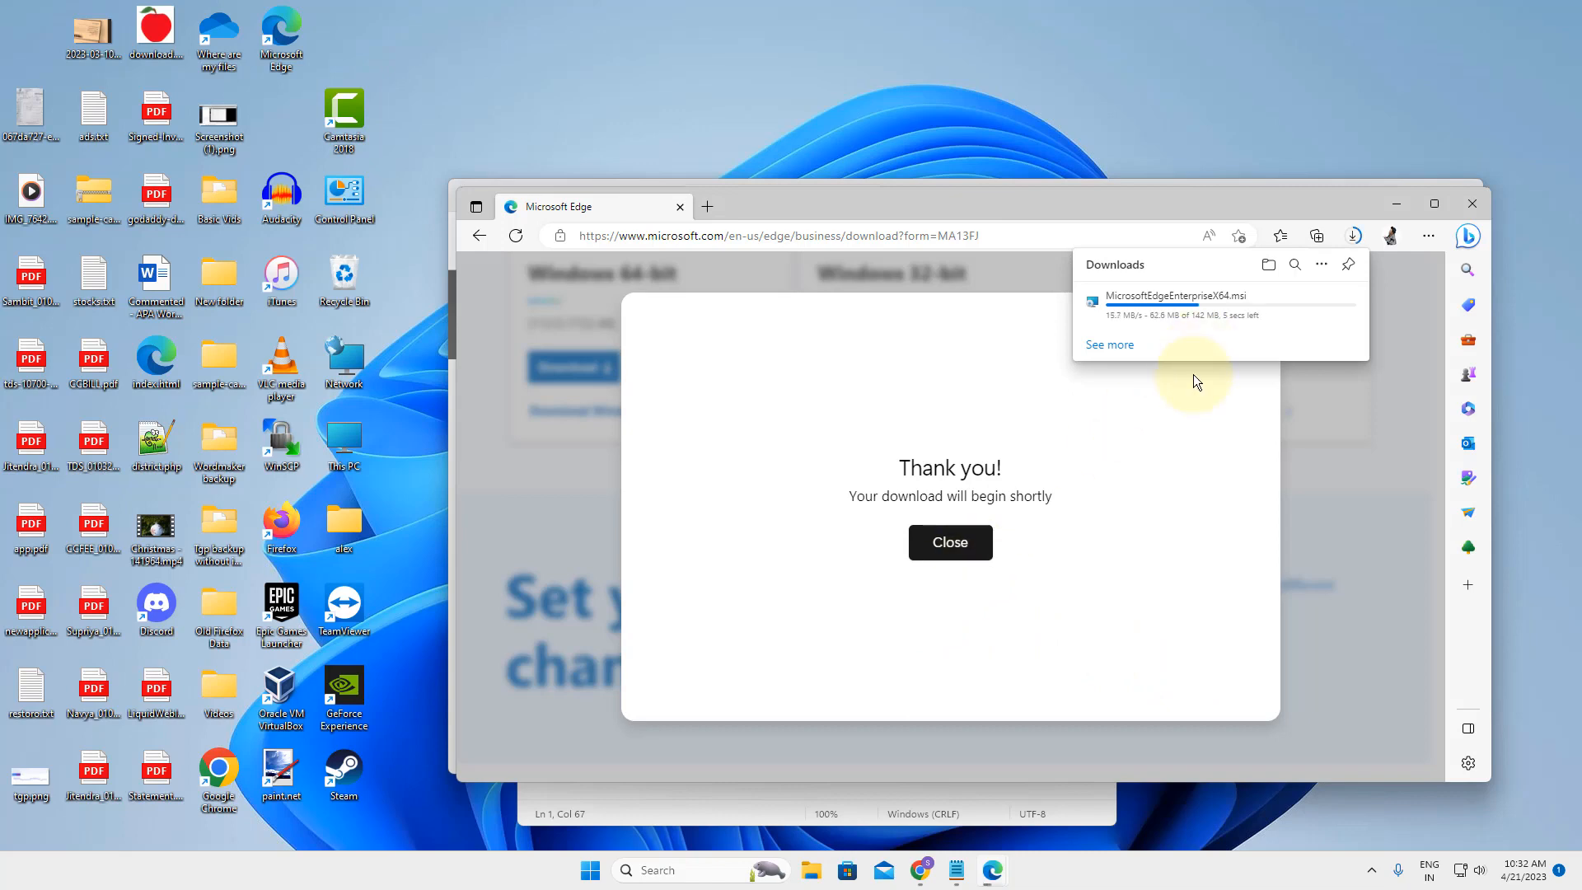